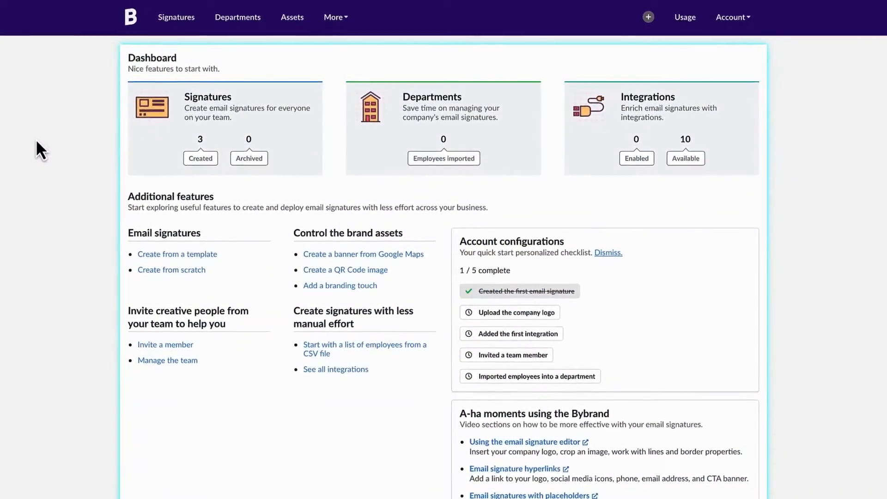
Step: Copy the First signature from Bybrand's Signatures list for pasting into email
scroll(down, 3)
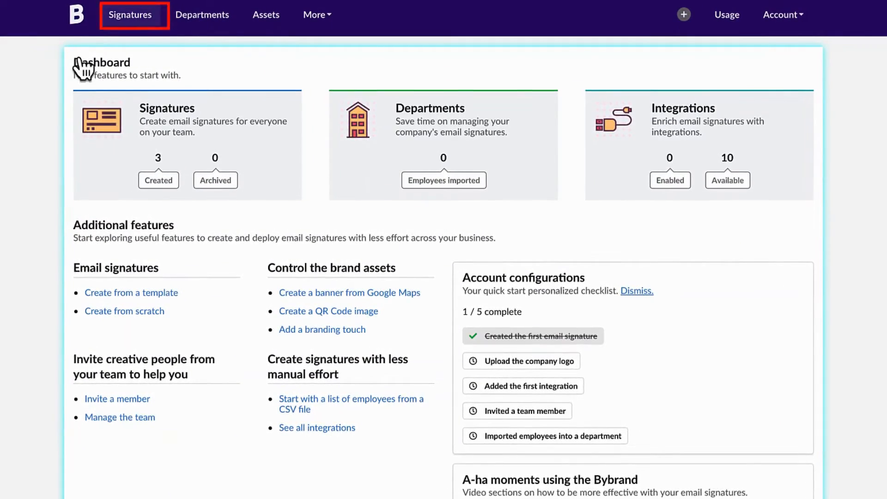
click(129, 15)
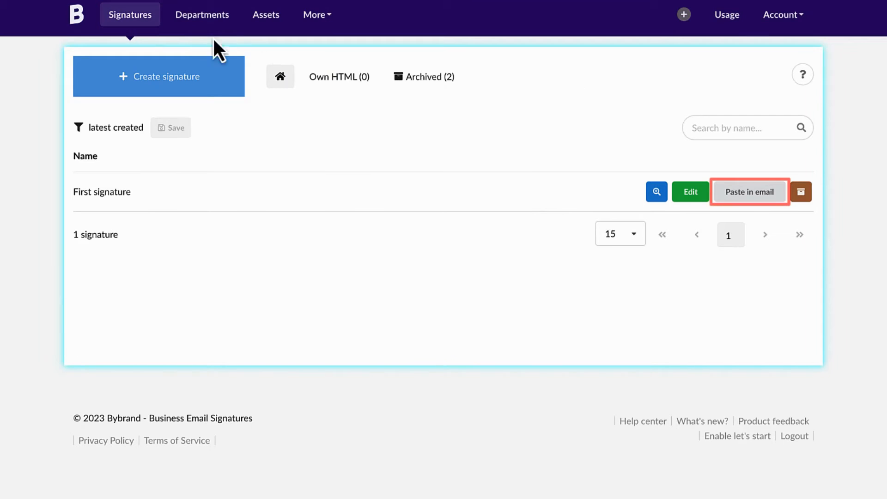
click(749, 191)
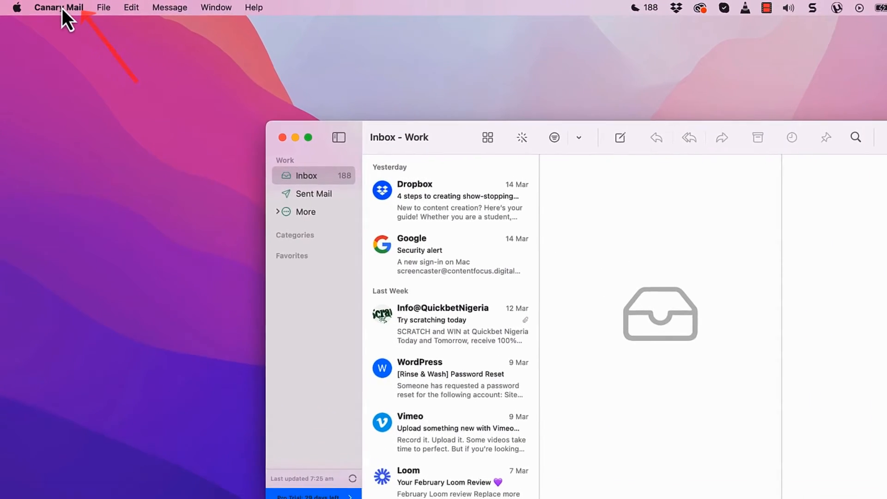
Step: Open Canary Mail Preferences from the application menu
click(59, 8)
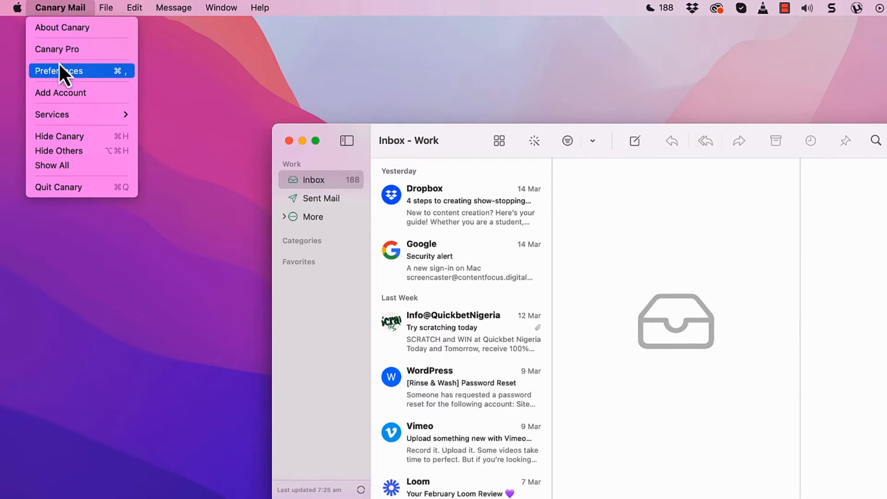
click(60, 70)
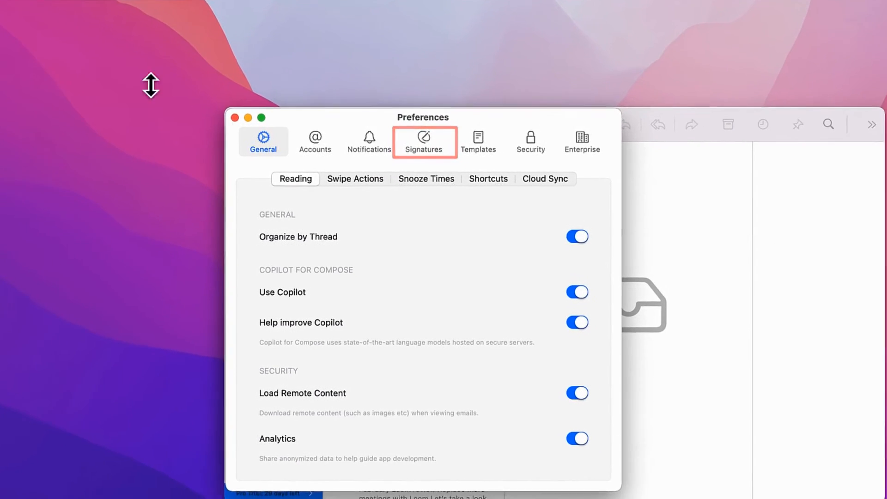
Step: Paste the Light Studio signature into the Signatures settings and save it
click(424, 140)
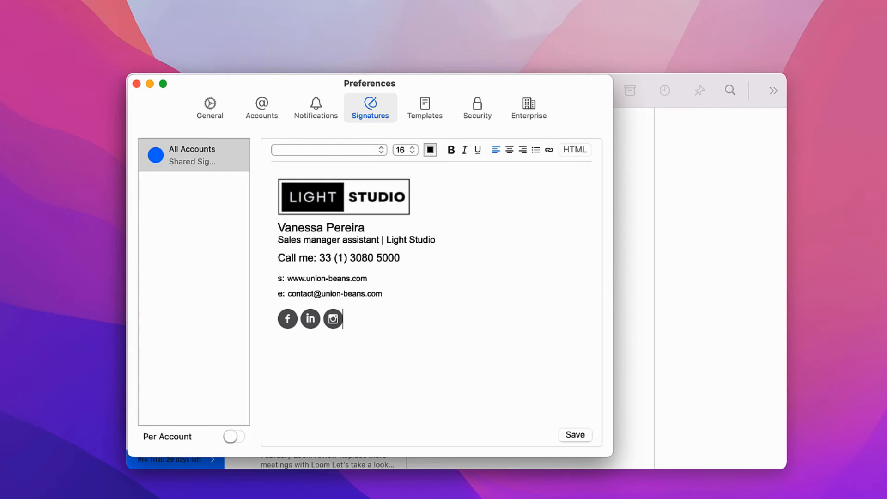
click(575, 435)
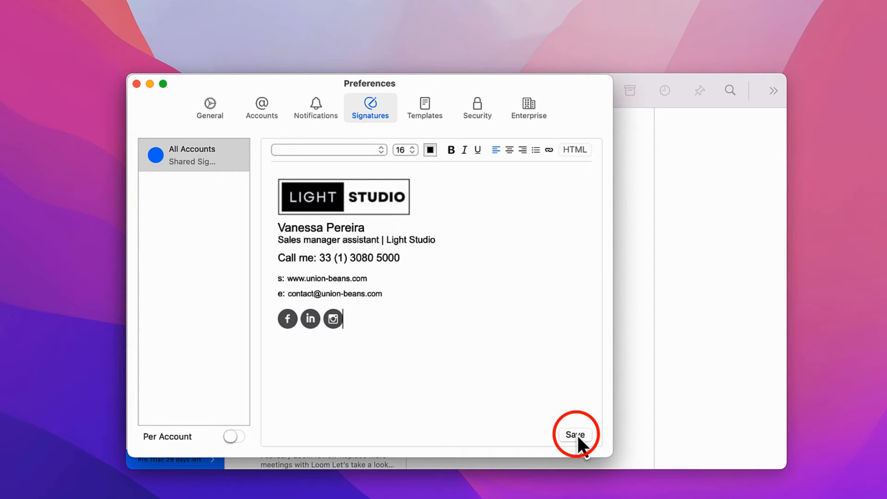
click(575, 435)
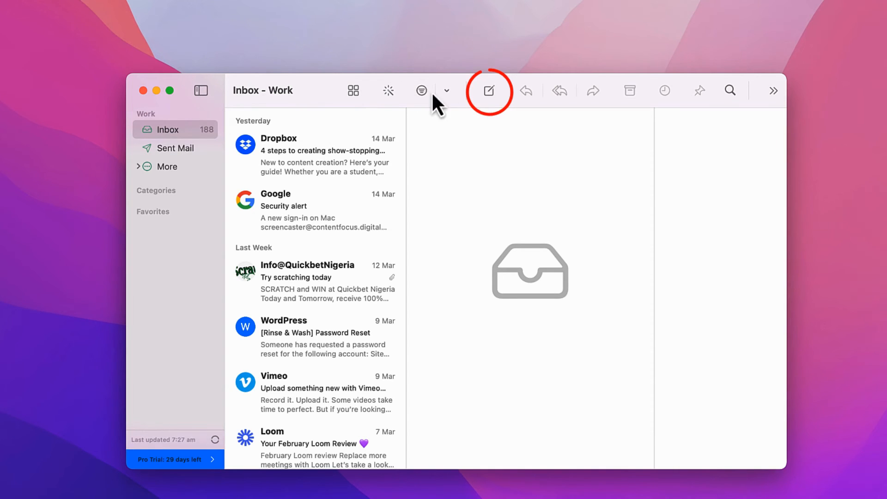
Step: Start a new email to confirm the signature is included
click(488, 91)
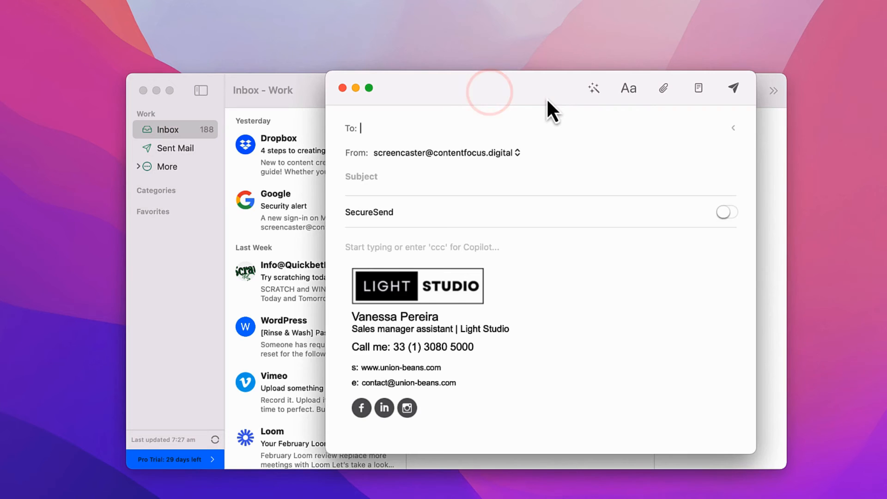